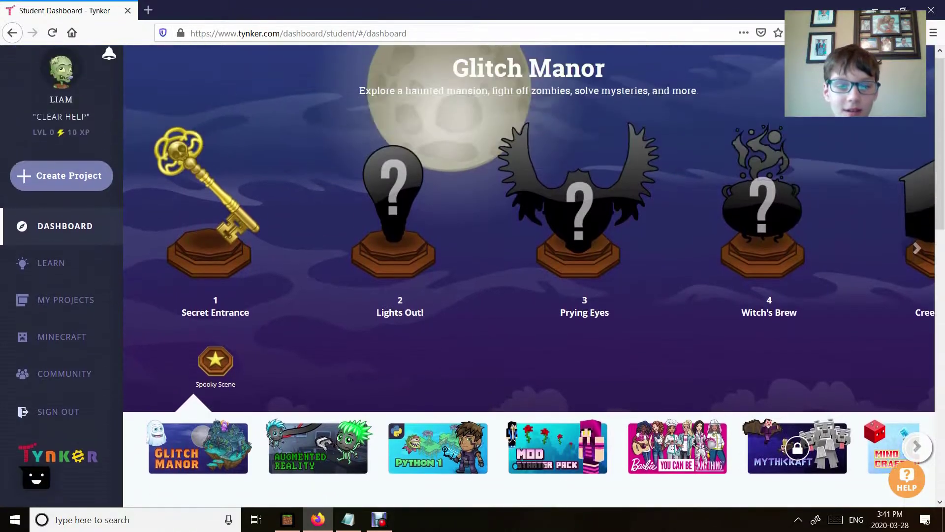
# Scroll the dashboard and Minecraft page down to the Create Mods card.
pyautogui.scroll(-3)
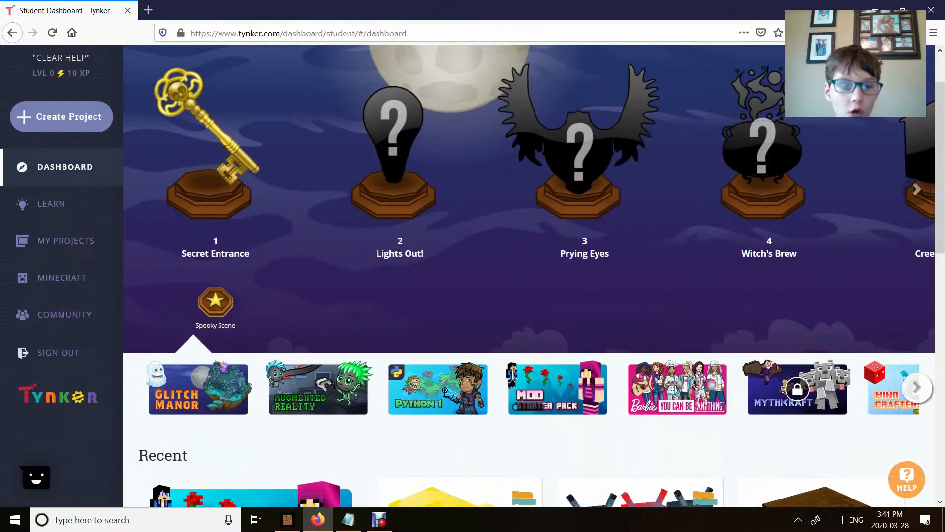
pyautogui.scroll(-3)
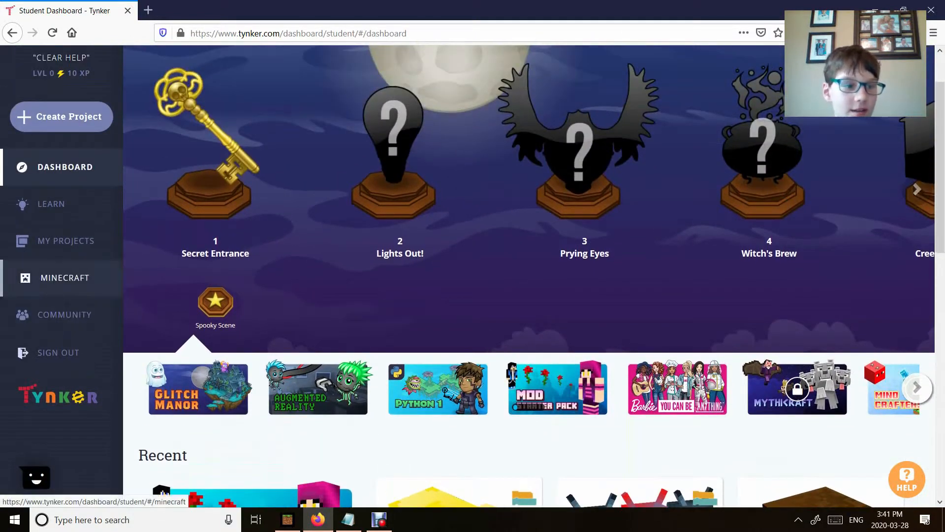
pyautogui.scroll(-3)
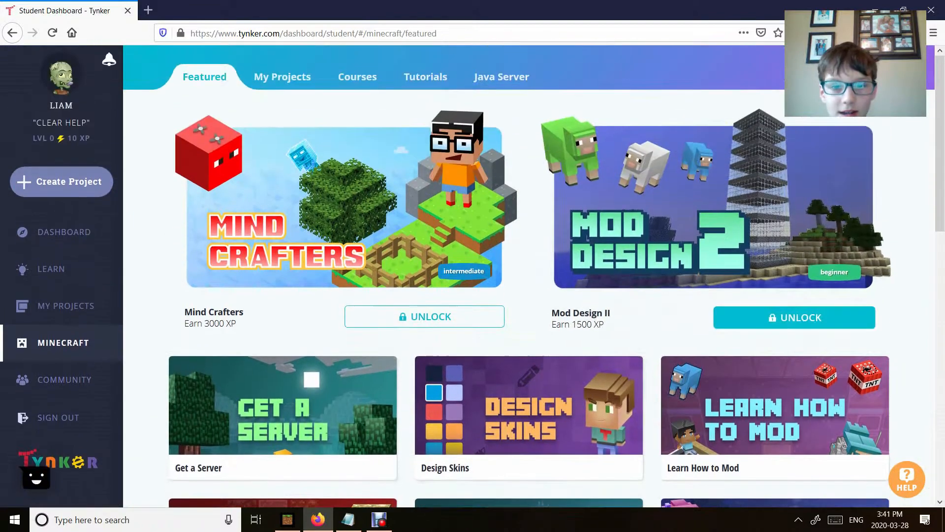
pyautogui.scroll(-3)
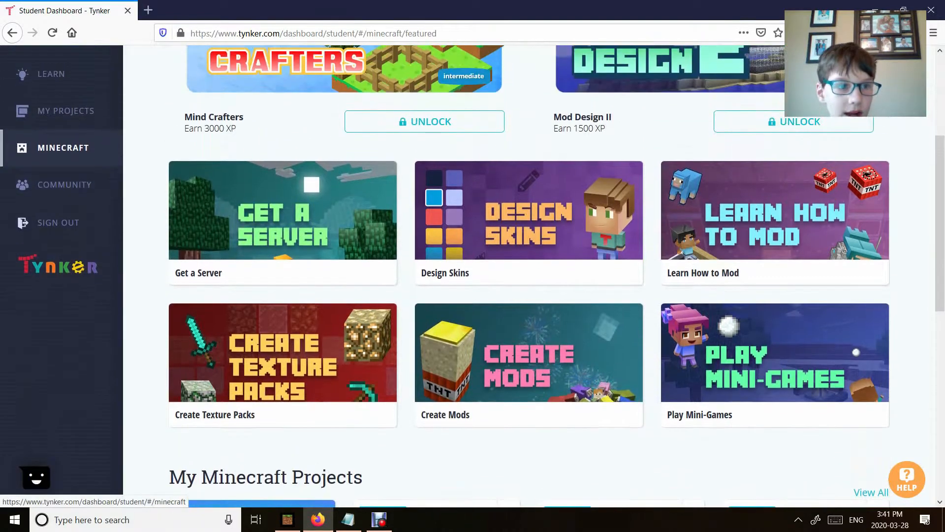
pyautogui.scroll(-3)
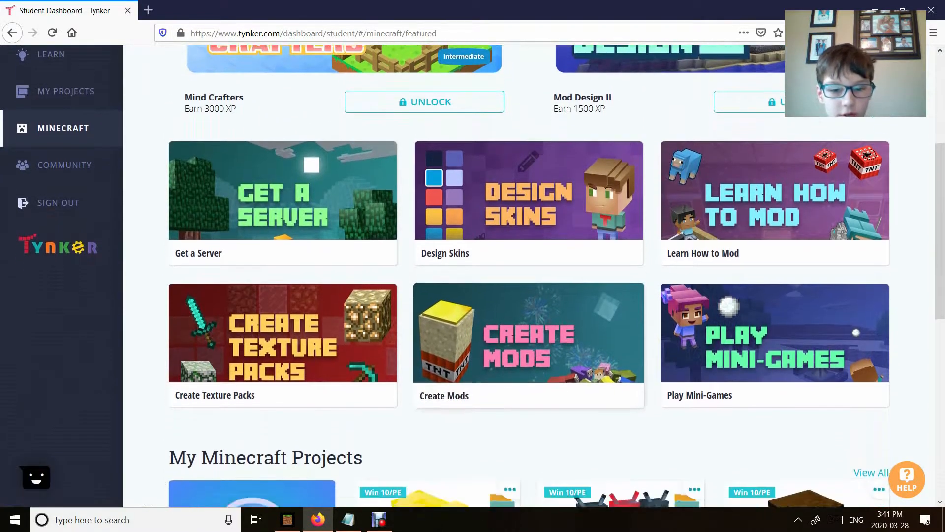
# Start a new mod from the Win 10 / Pocket Edition templates, choosing Path of Petals.
pyautogui.click(527, 332)
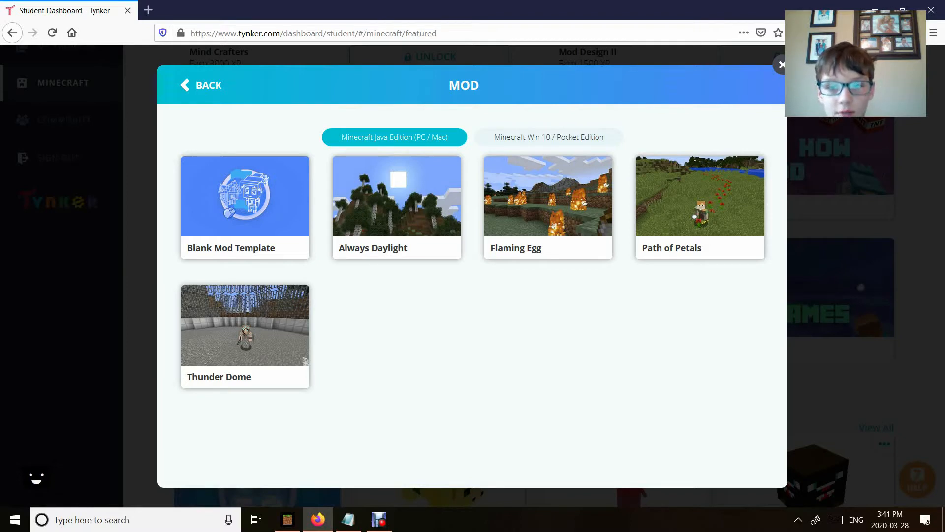
pyautogui.click(544, 136)
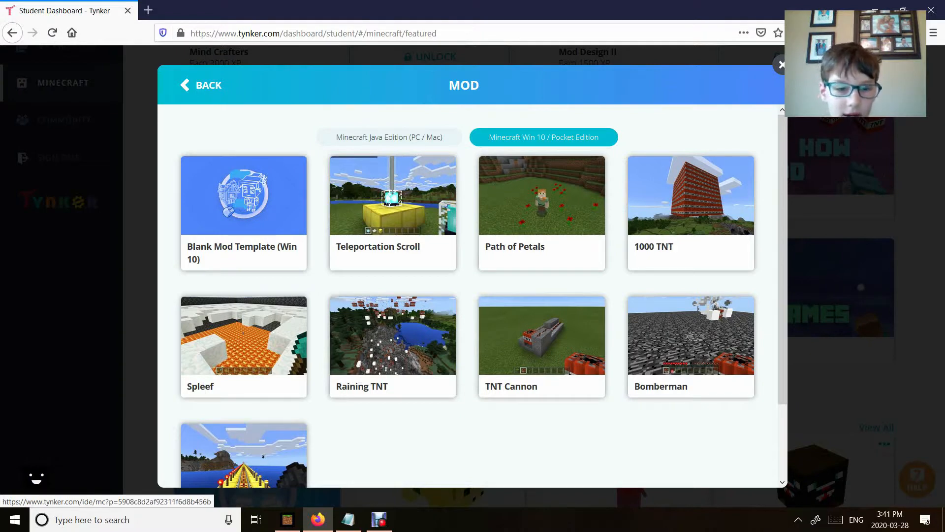
pyautogui.scroll(-3)
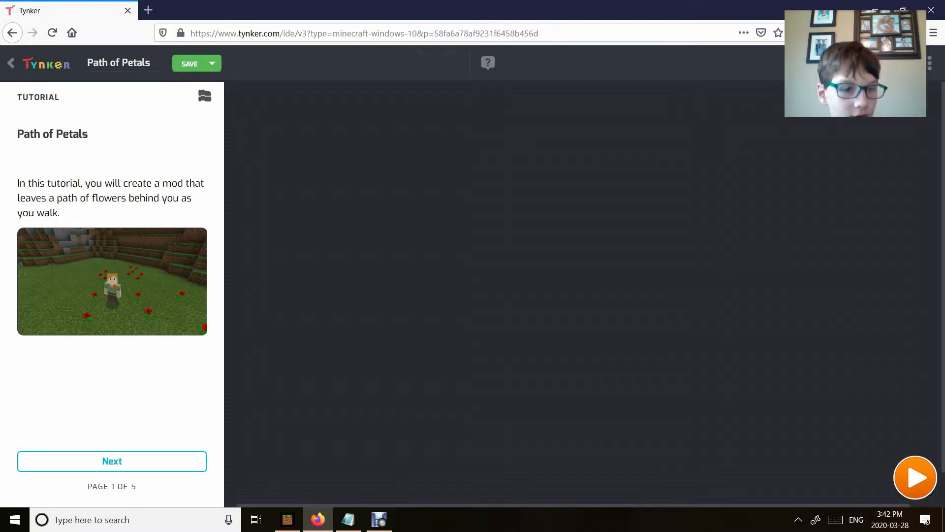
# Add a 'when player travels' event block to the canvas and reach tutorial page 3.
pyautogui.click(112, 461)
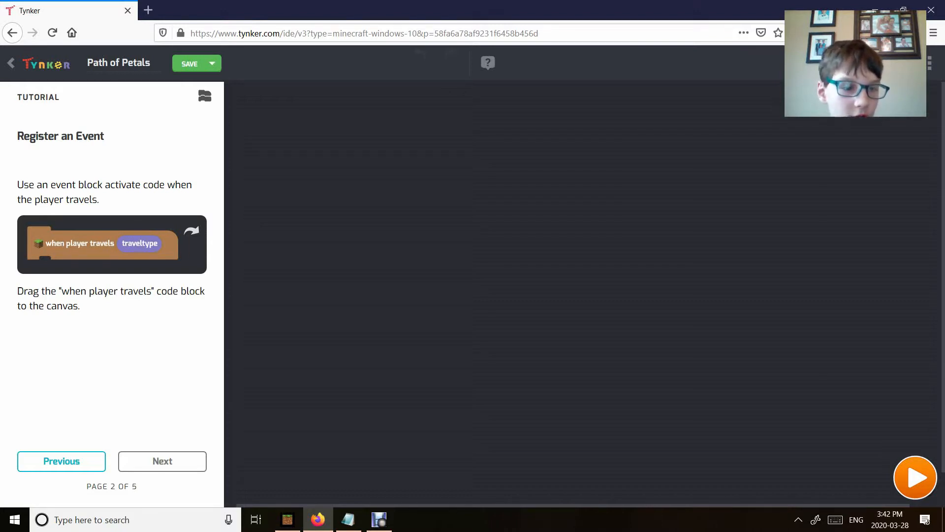
pyautogui.moveTo(100, 243); pyautogui.dragTo(368, 135)
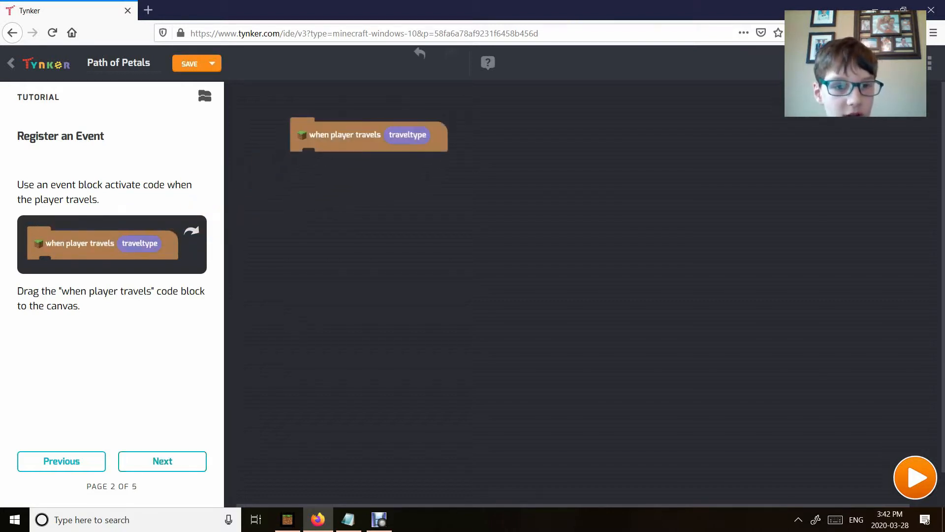
pyautogui.click(162, 461)
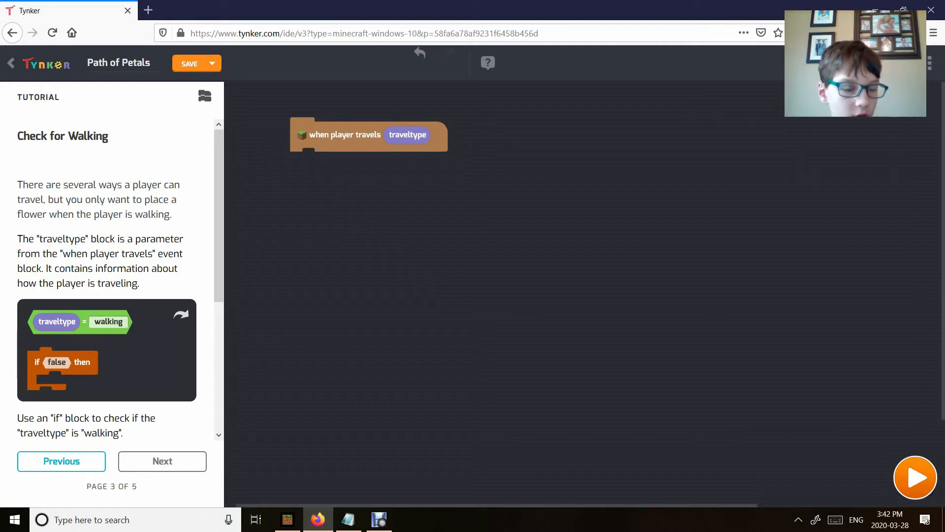
# Nest an 'if traveltype = walking' check under the travel event and reach page 4.
pyautogui.moveTo(79, 321); pyautogui.dragTo(193, 303)
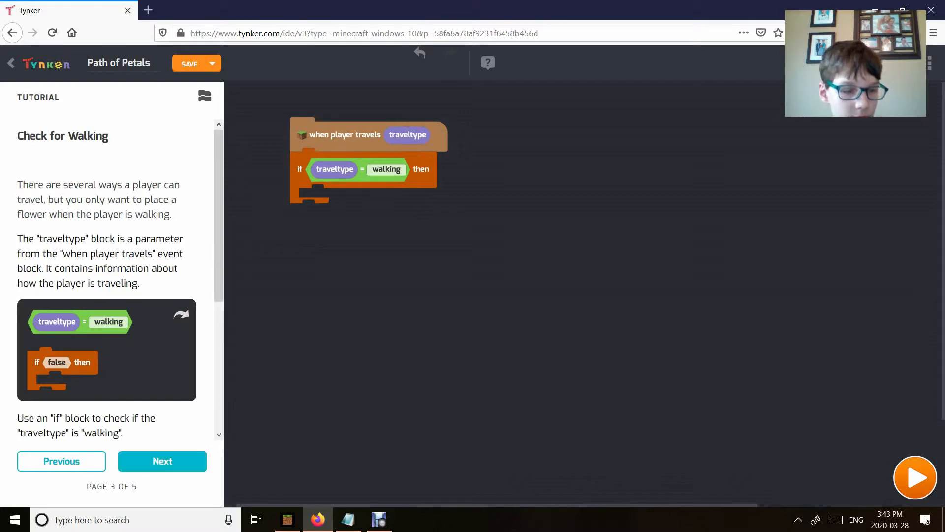
pyautogui.click(161, 461)
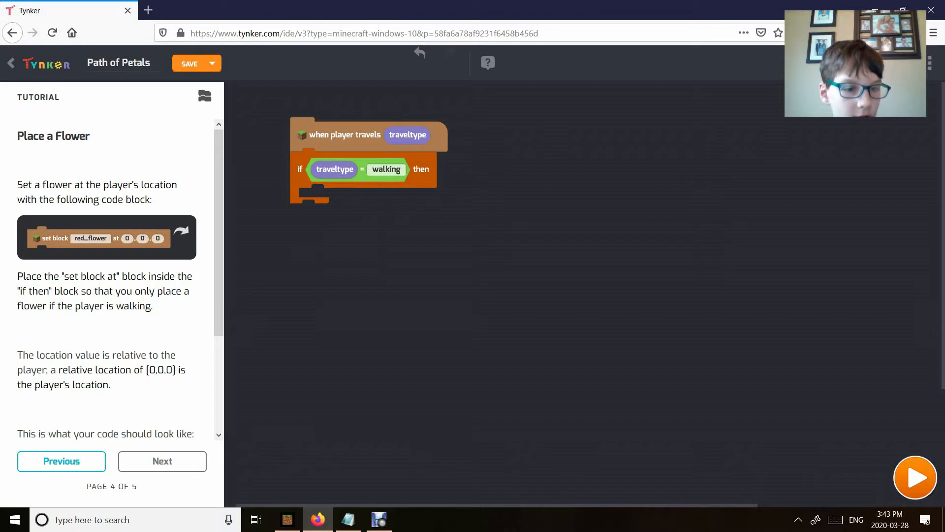
# Add 'set block red_flower at 0 0 0' inside the walking check and finish the tutorial.
pyautogui.moveTo(106, 238); pyautogui.dragTo(329, 199)
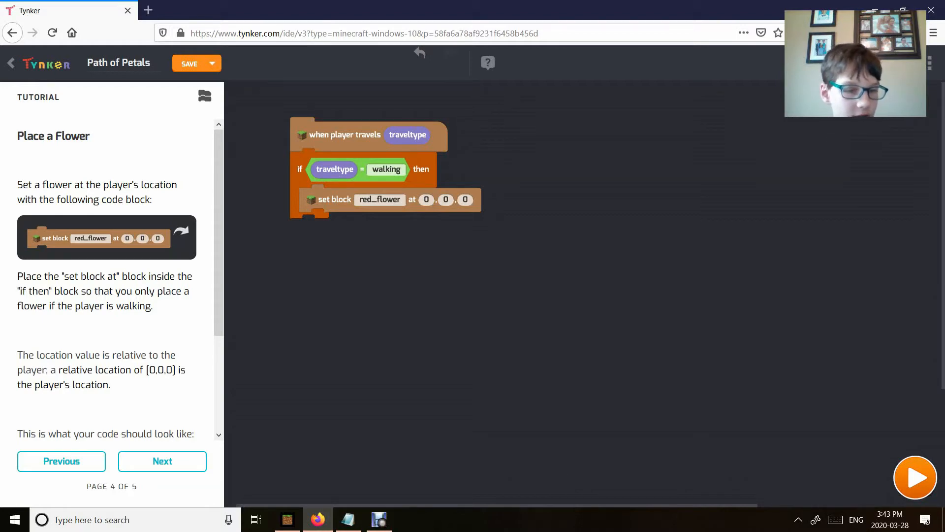
pyautogui.click(161, 461)
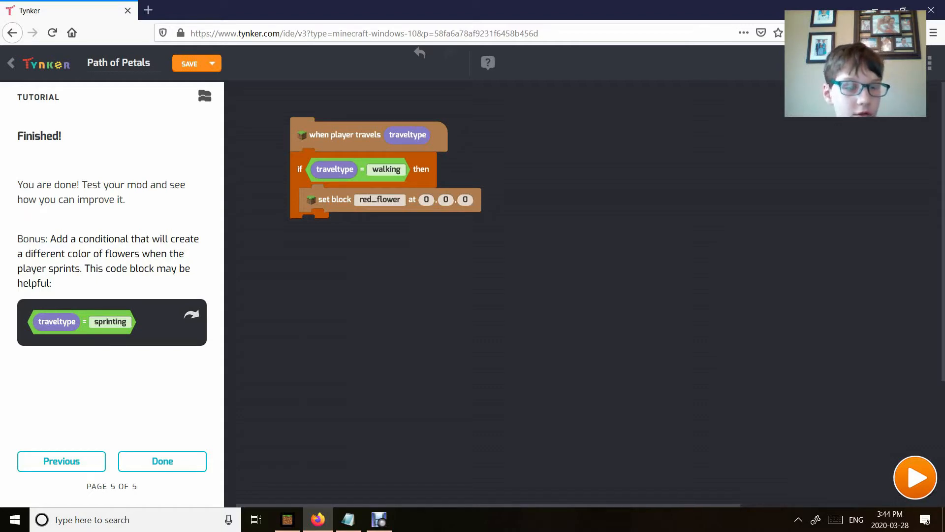
# Close the tutorial, then Save & Deploy the mod to get its connect command.
pyautogui.click(211, 63)
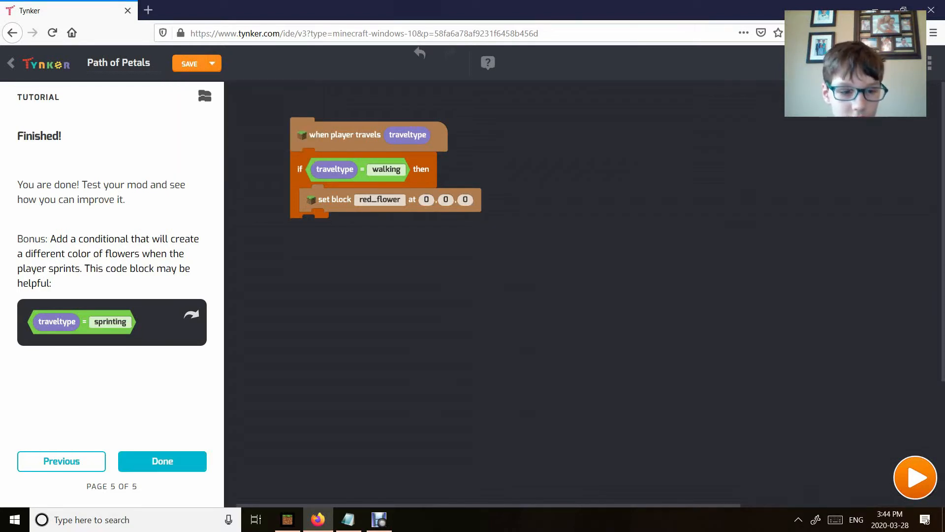
pyautogui.click(205, 95)
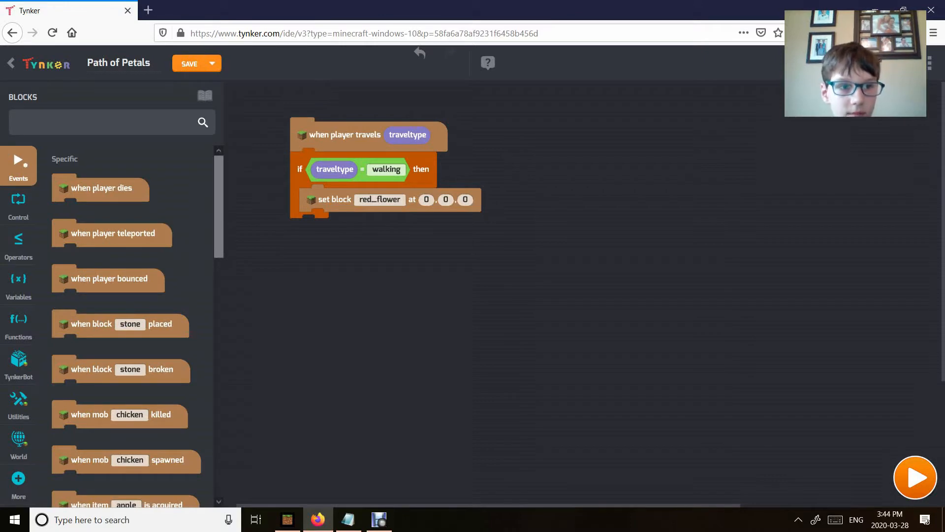
pyautogui.click(189, 63)
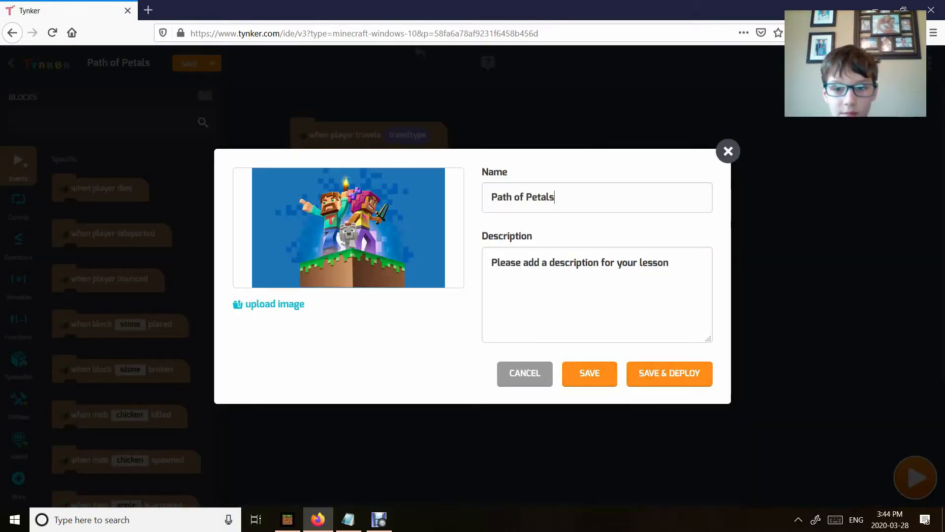
pyautogui.click(590, 373)
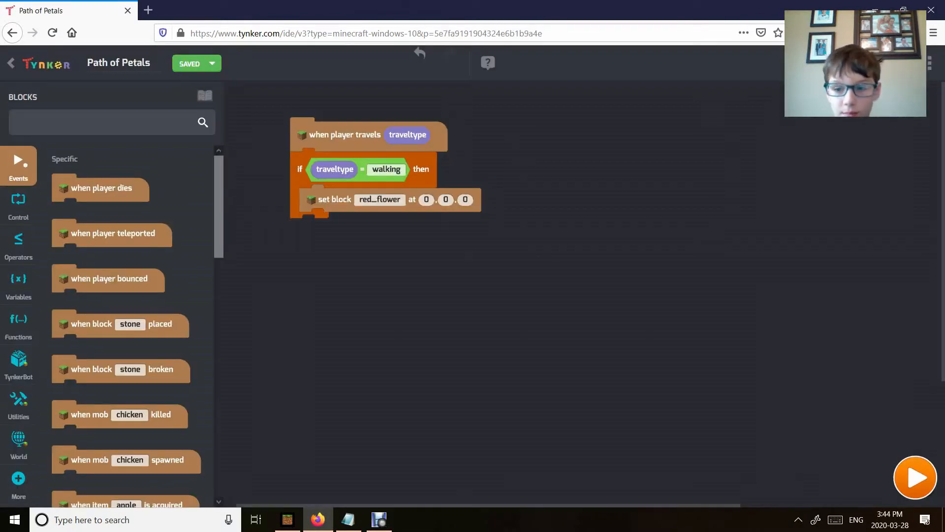
pyautogui.click(916, 477)
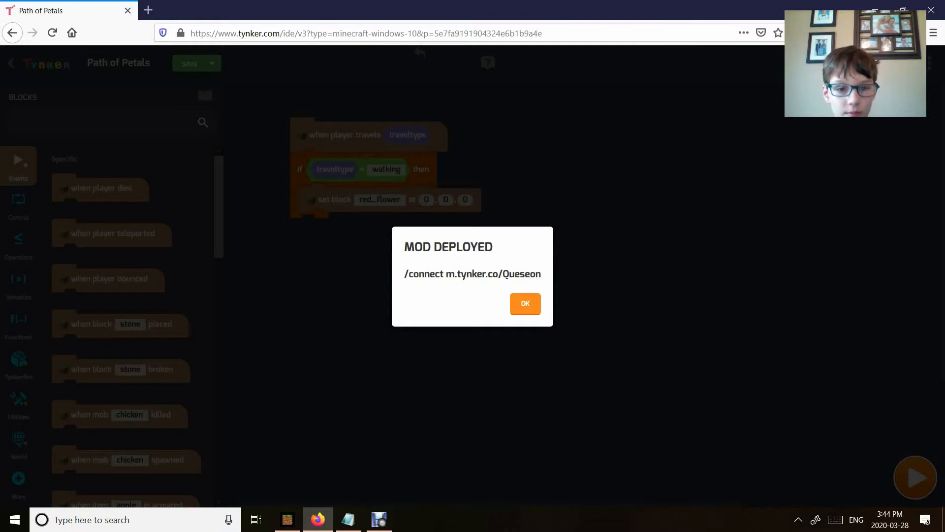
# Write a partial connect command referencing m.tynker into a new Notepad note.
pyautogui.click(349, 520)
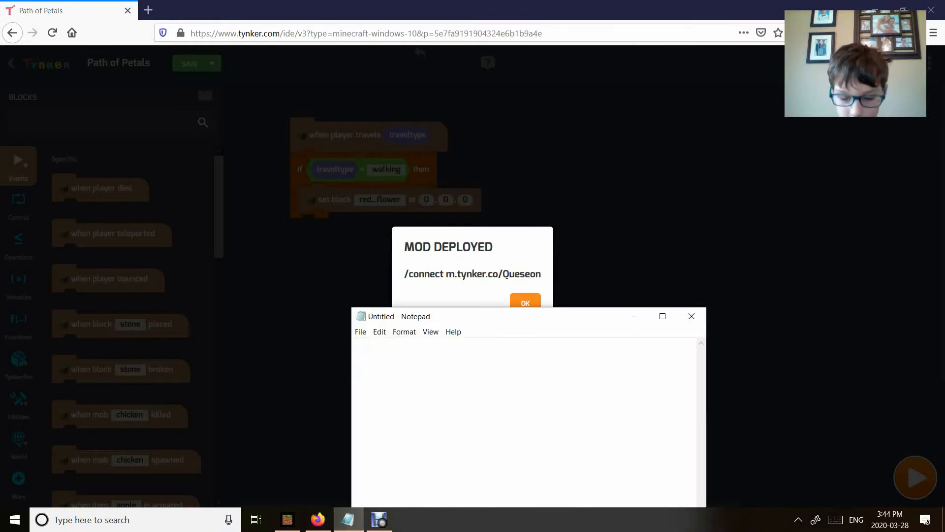
pyautogui.write('?')
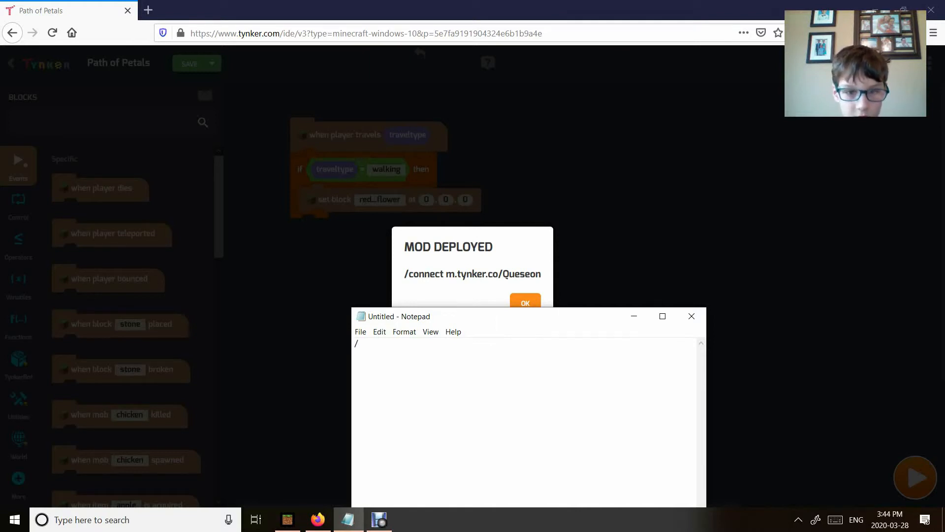
pyautogui.write('co')
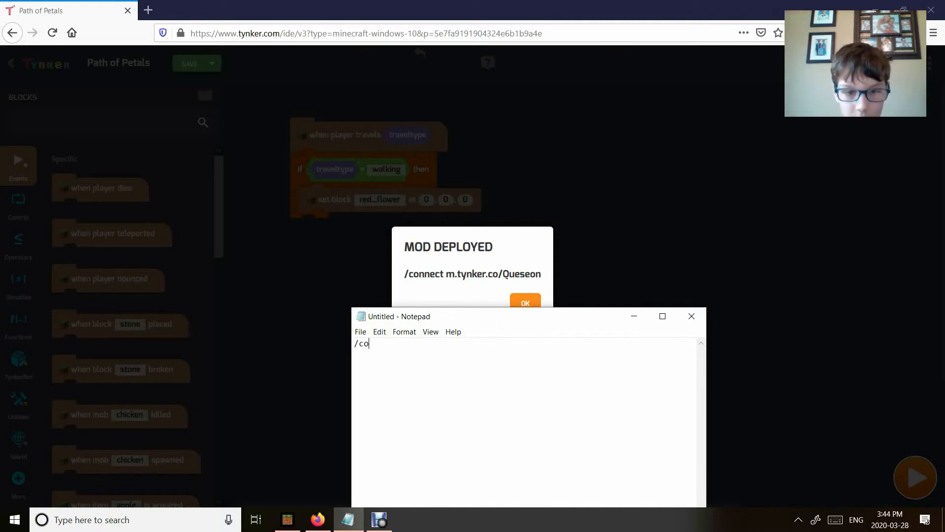
pyautogui.write('nn')
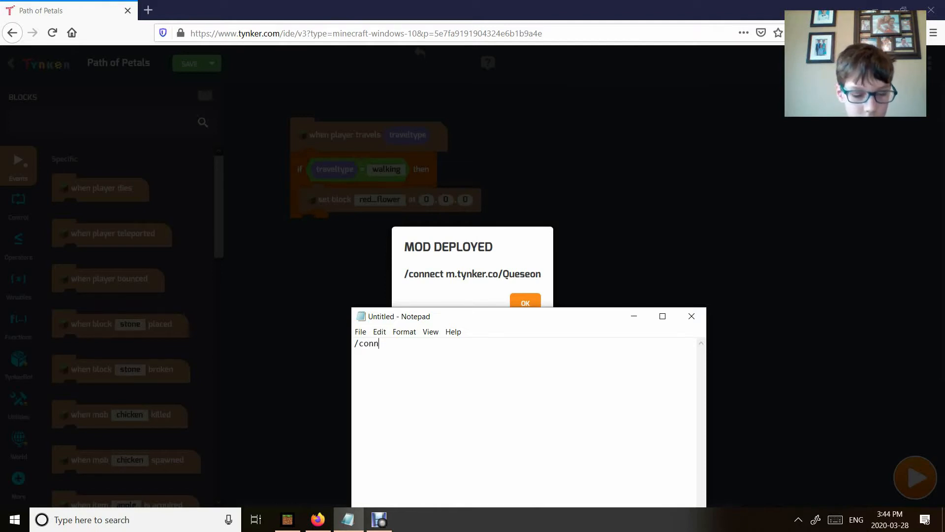
pyautogui.write('ec')
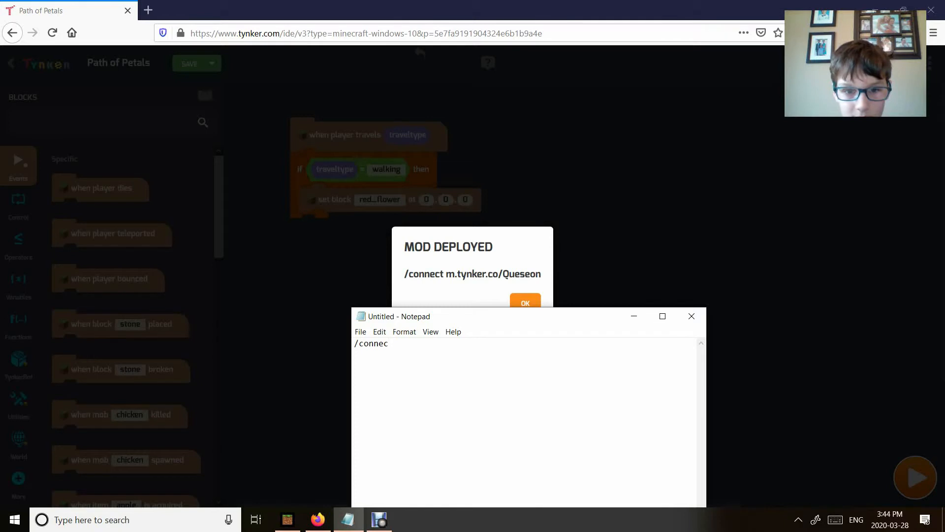
pyautogui.write('t')
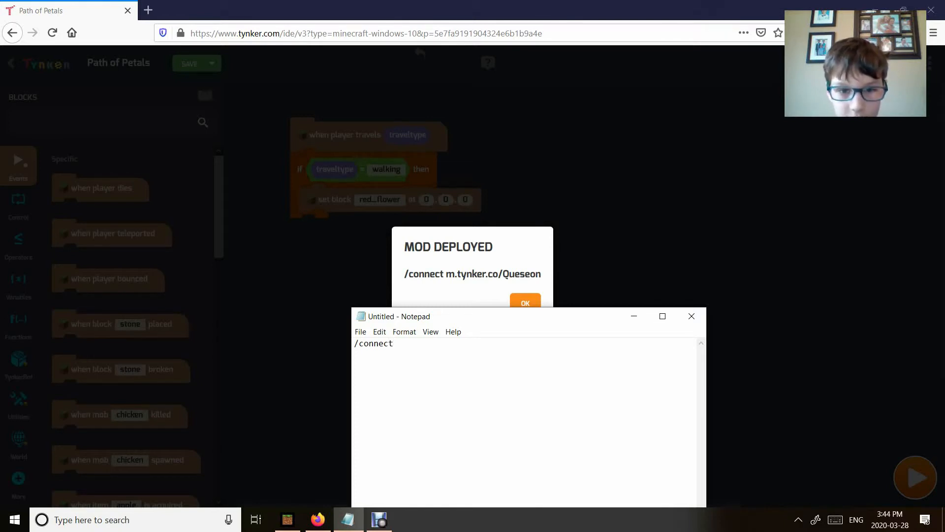
pyautogui.write('m')
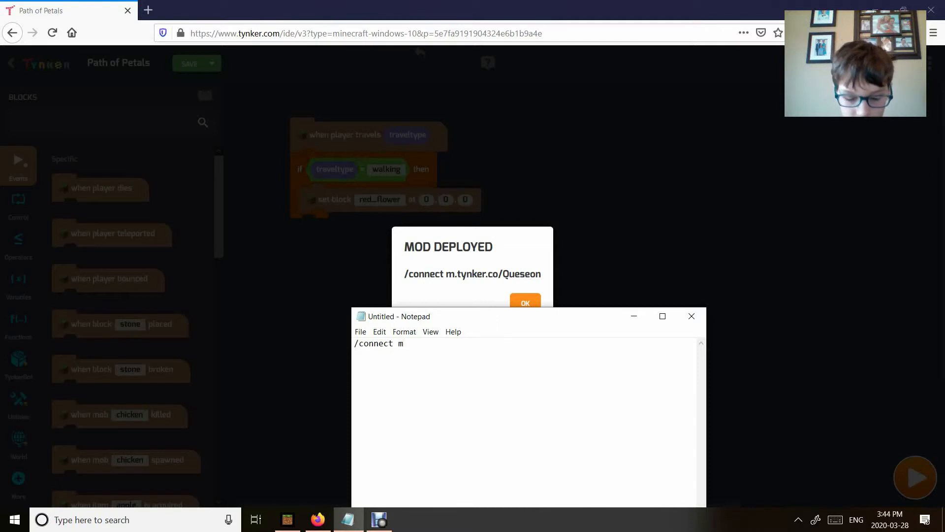
pyautogui.write('.')
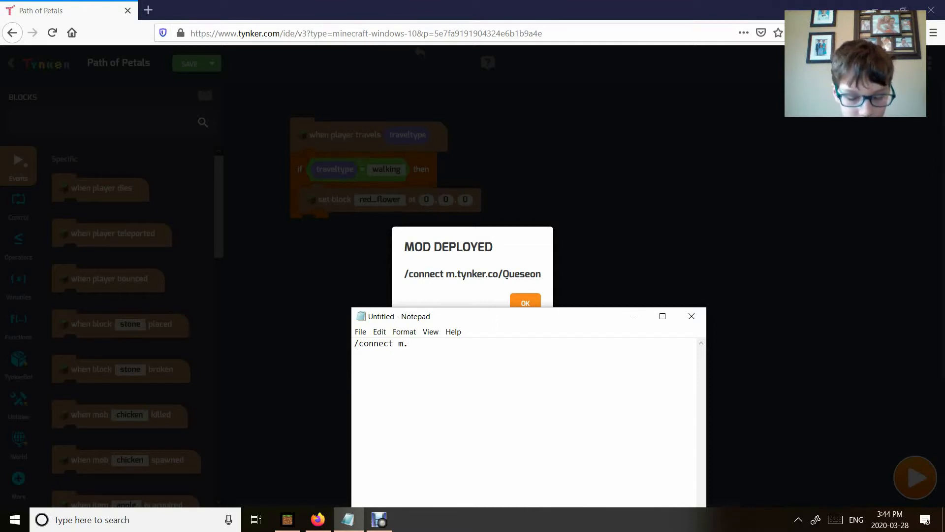
pyautogui.write('tyn')
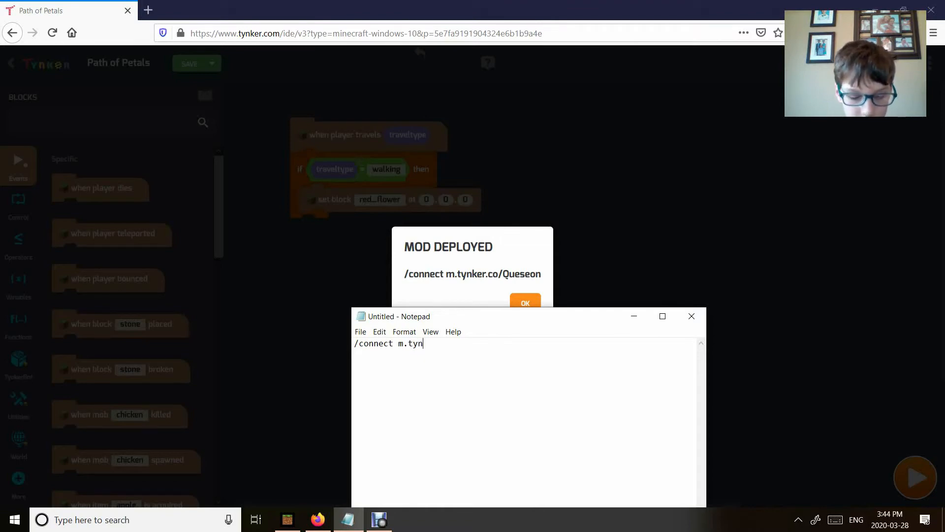
pyautogui.write('e')
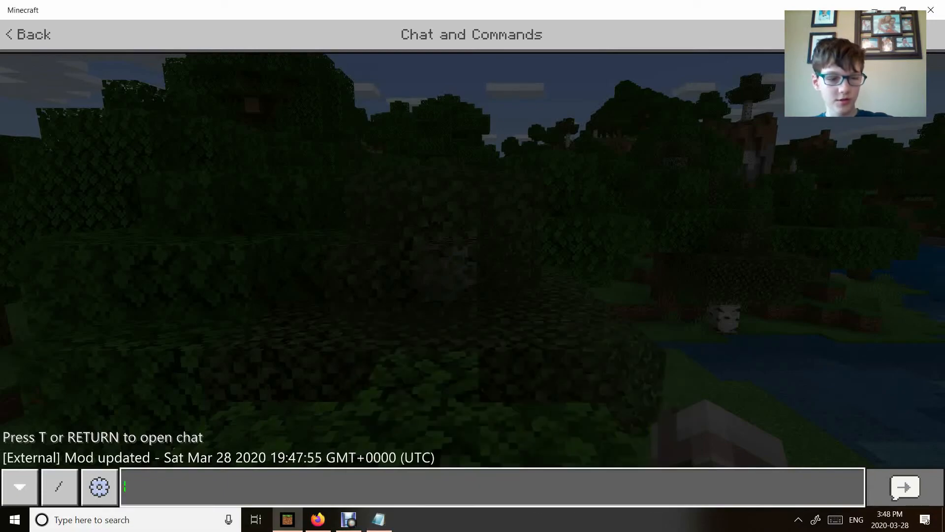
# Enter /connect m.tynker.co/Queseon in Minecraft chat to link the world to the mod.
pyautogui.write('/connect m.tynker.co/Queseon')
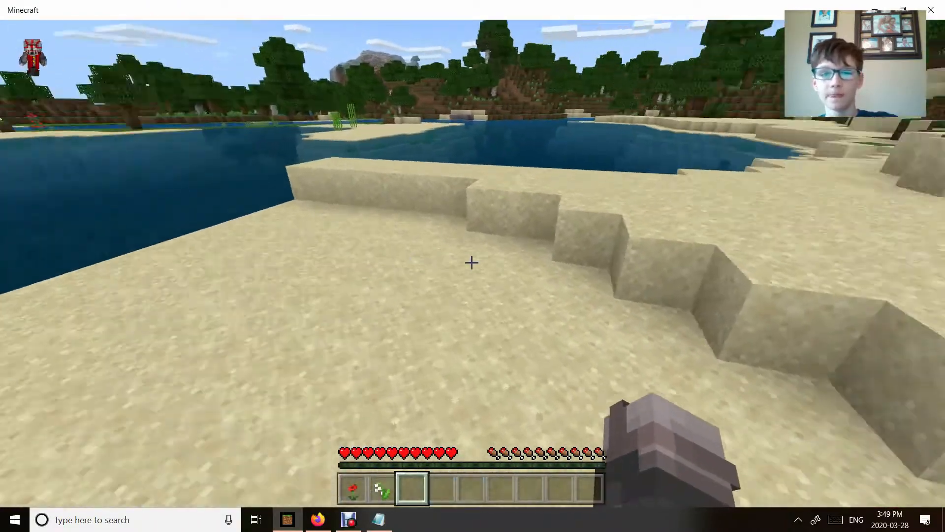
pyautogui.moveTo(472, 262)
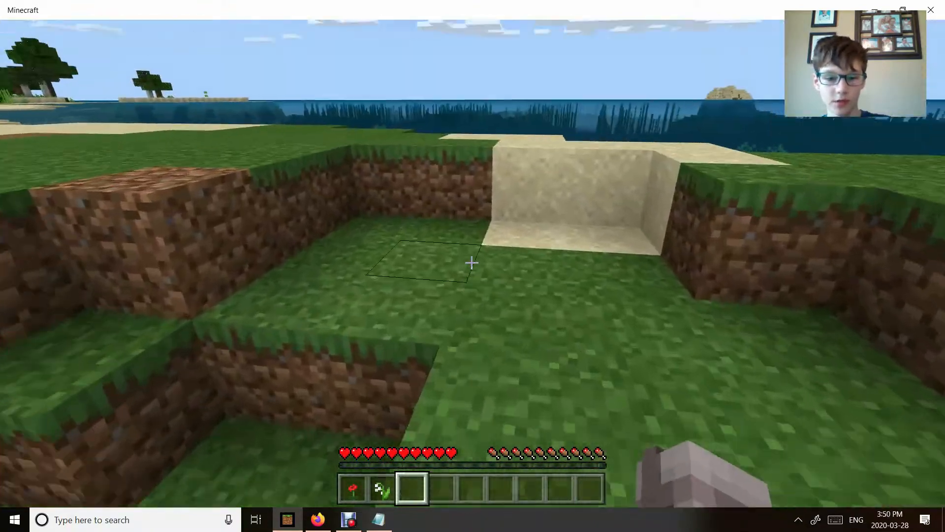
pyautogui.moveTo(472, 262)
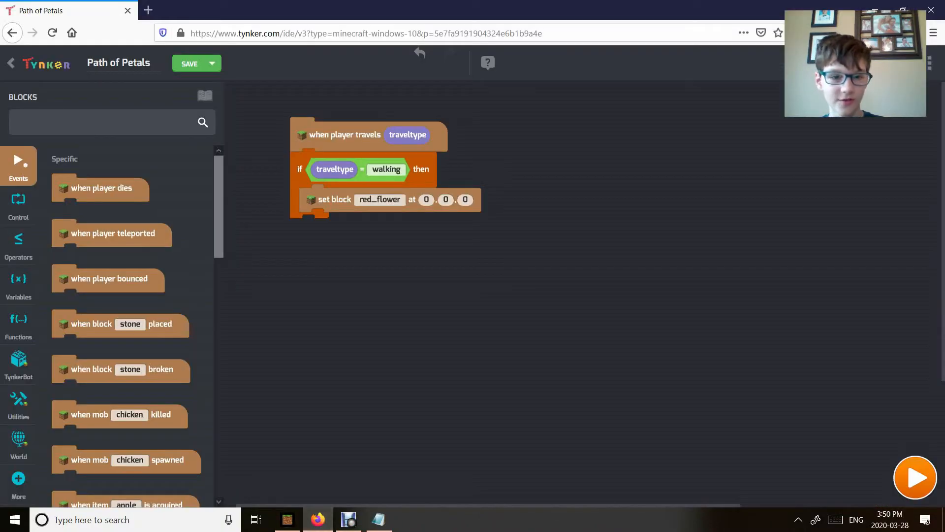
# Change the set block's red_flower to diamond_block and redeploy the mod.
pyautogui.click(380, 199)
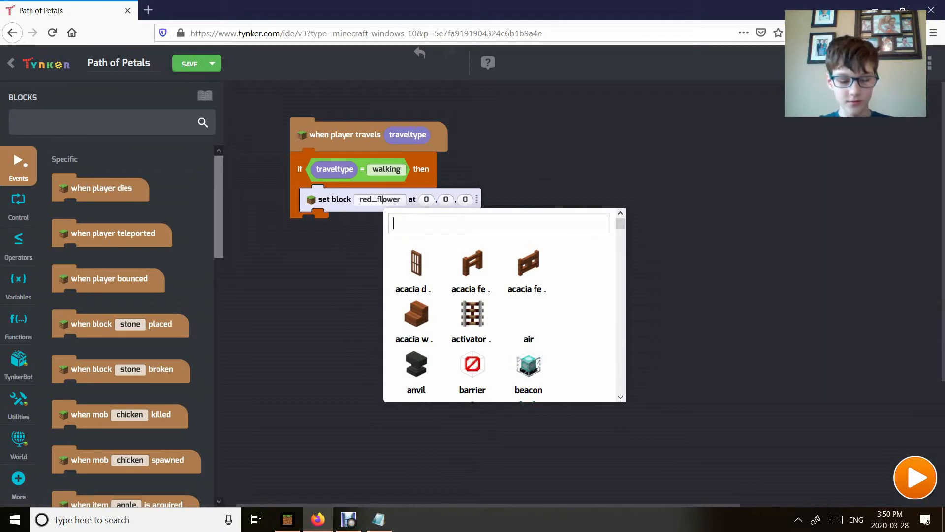
pyautogui.write('d')
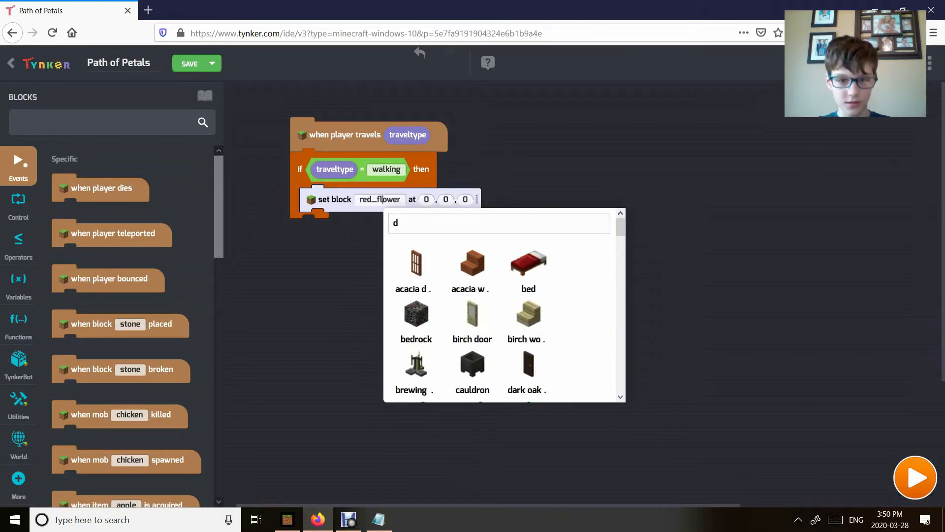
pyautogui.write('i')
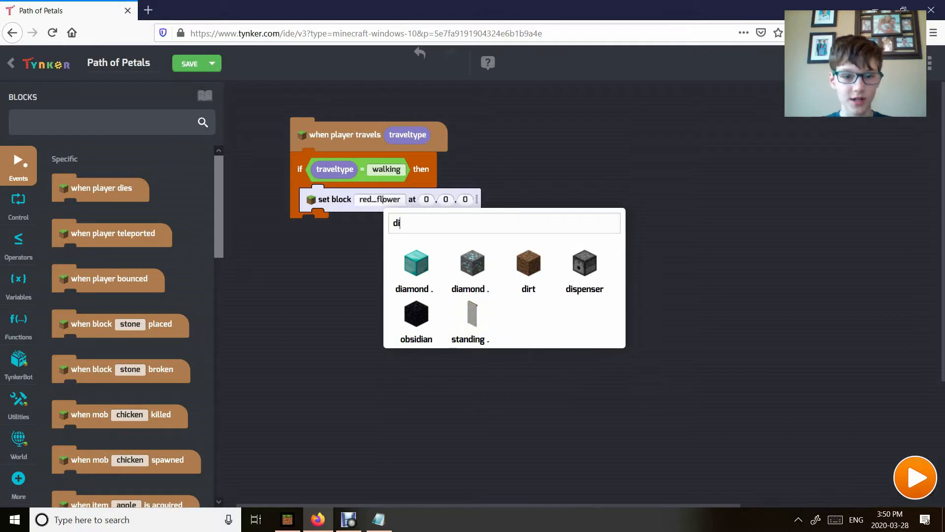
pyautogui.click(416, 262)
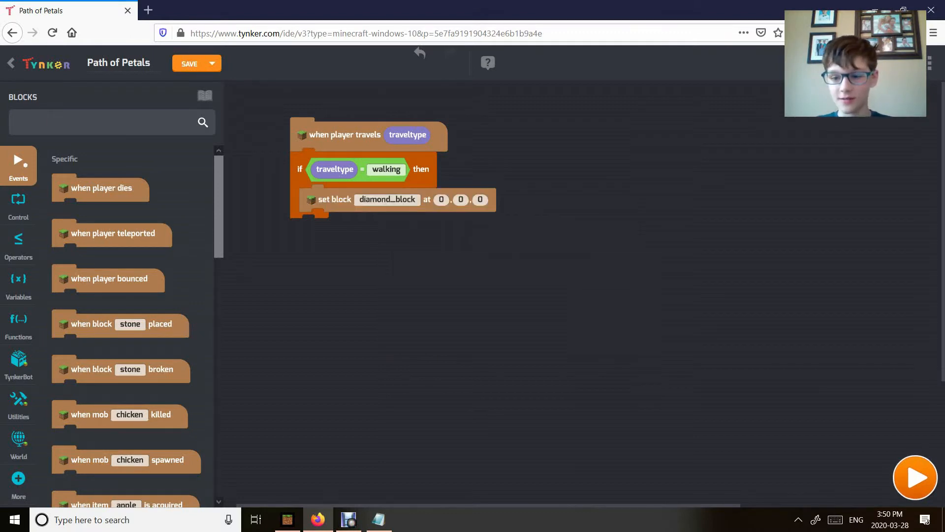
pyautogui.click(916, 477)
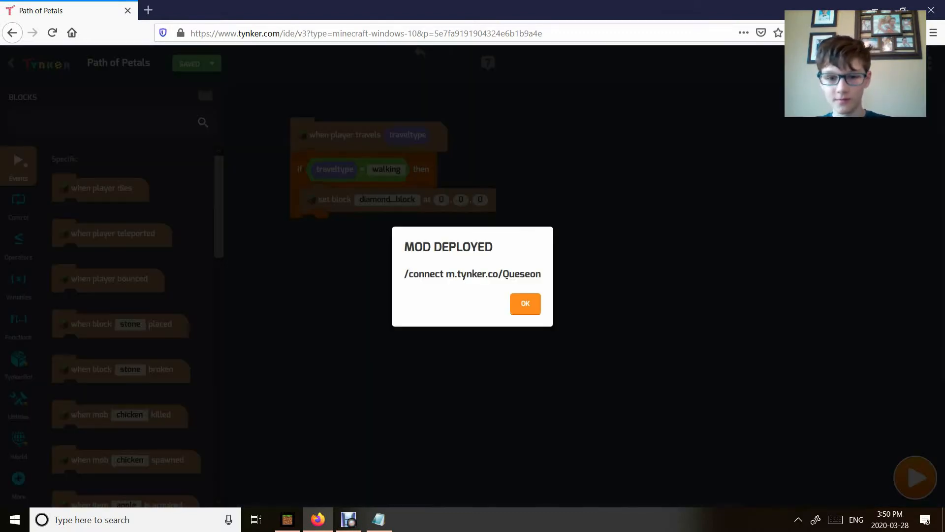
# Reconnect Minecraft with /connect m.tynker.co/Queseon, then return to the Tynker project.
pyautogui.click(525, 303)
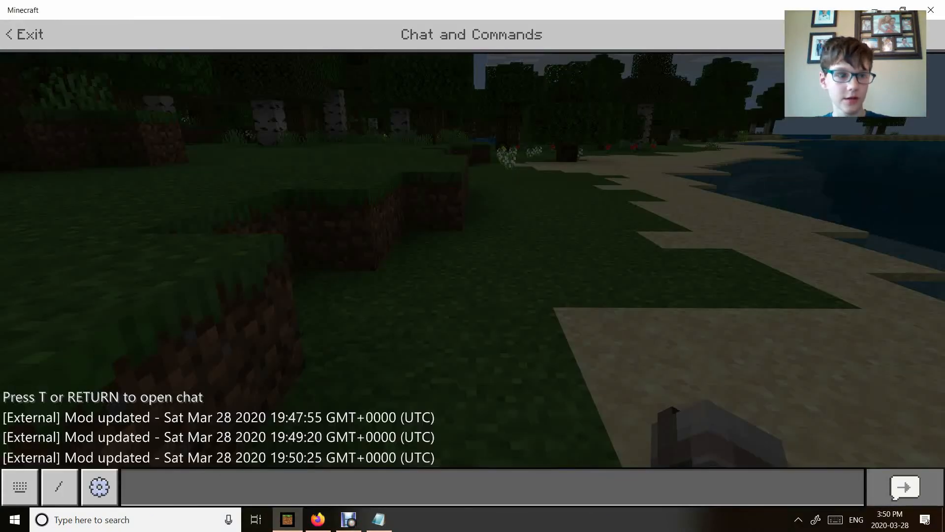
pyautogui.click(25, 33)
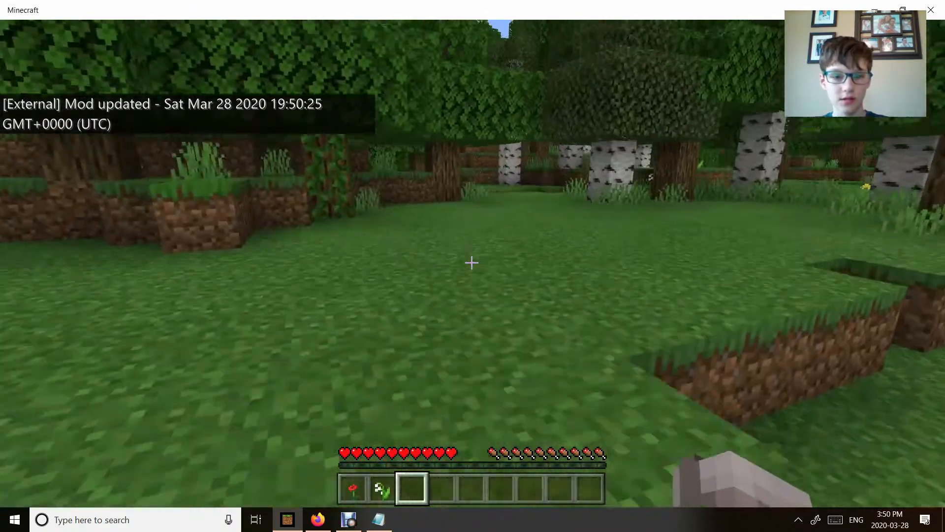
pyautogui.press('t')
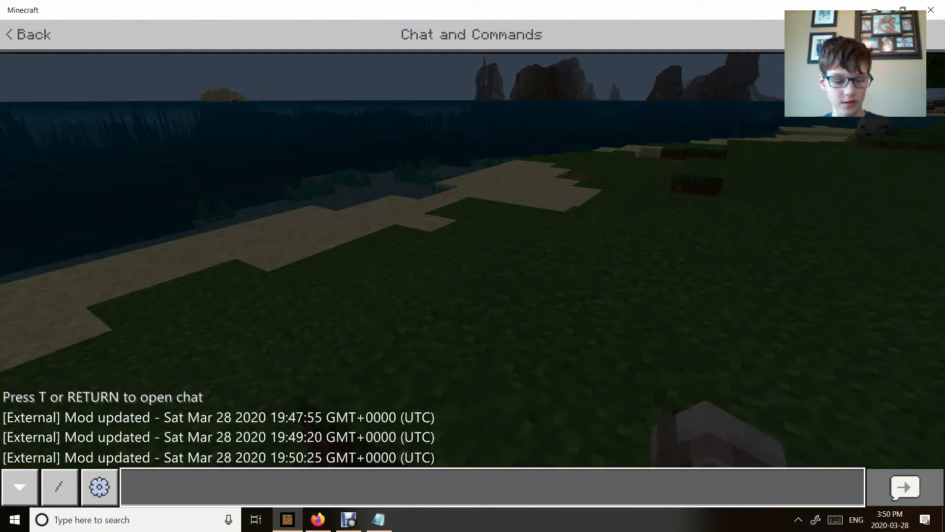
pyautogui.write('/connect m.tynker.co/Queseon')
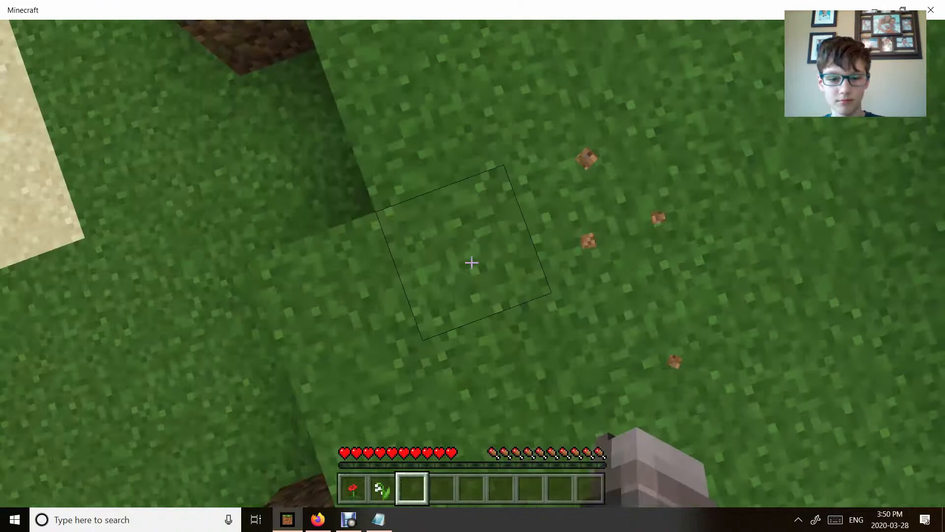
pyautogui.moveTo(471, 263)
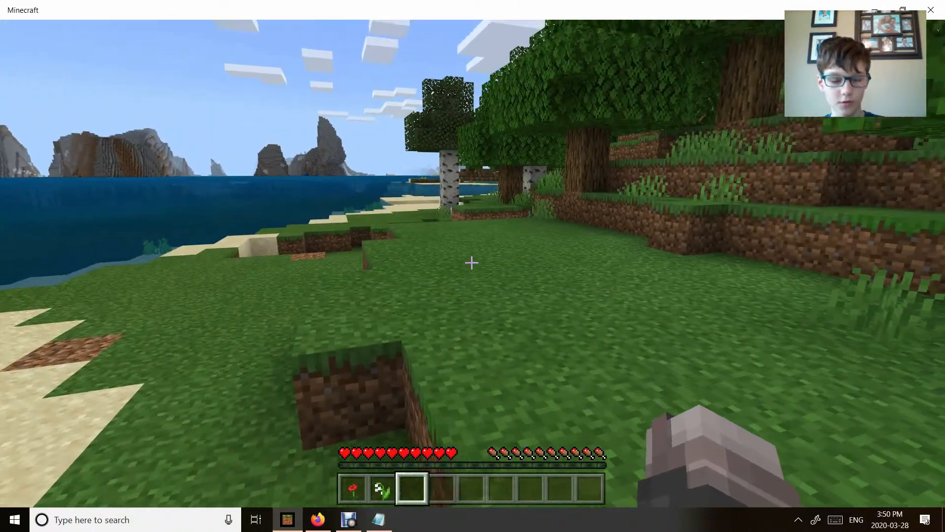
pyautogui.click(315, 519)
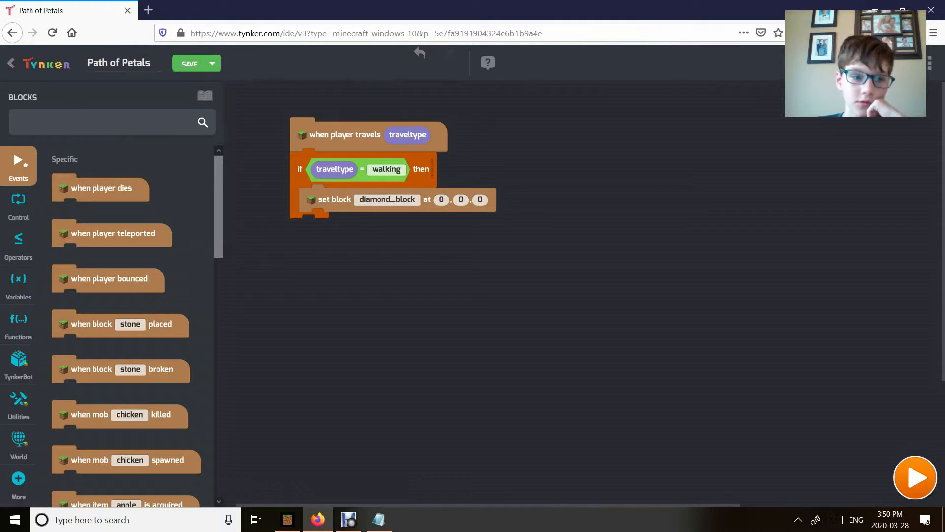
# Save the diamond-block Path of Petals project and deploy the mod, dismissing the Mod Deployed notice.
pyautogui.click(210, 63)
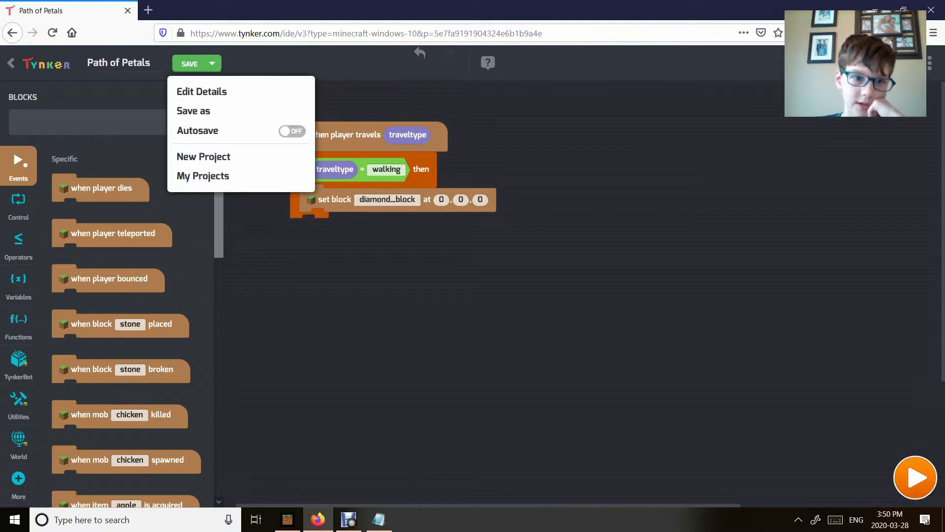
pyautogui.click(189, 63)
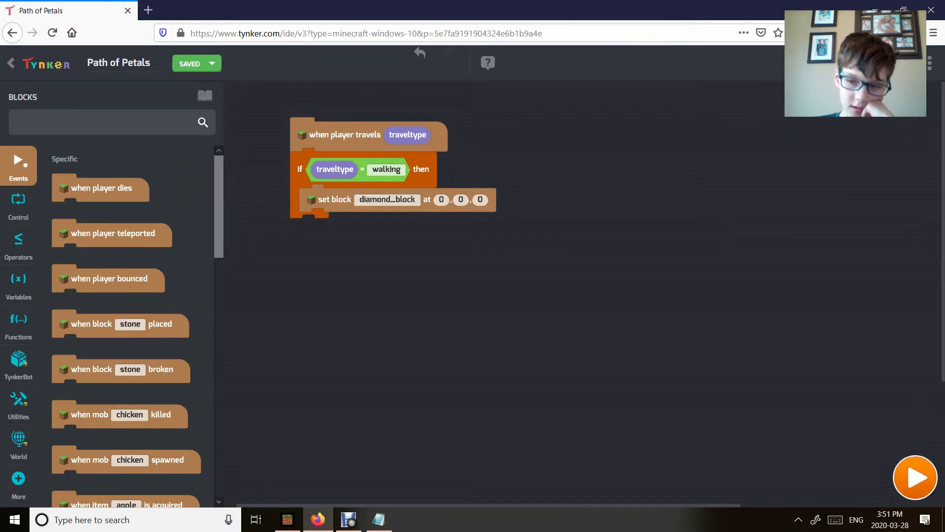
pyautogui.click(915, 476)
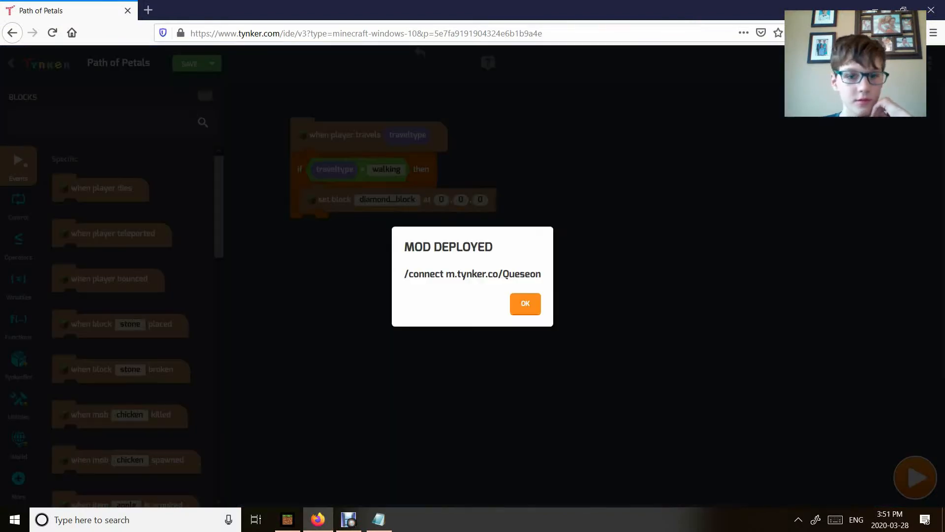
pyautogui.click(526, 304)
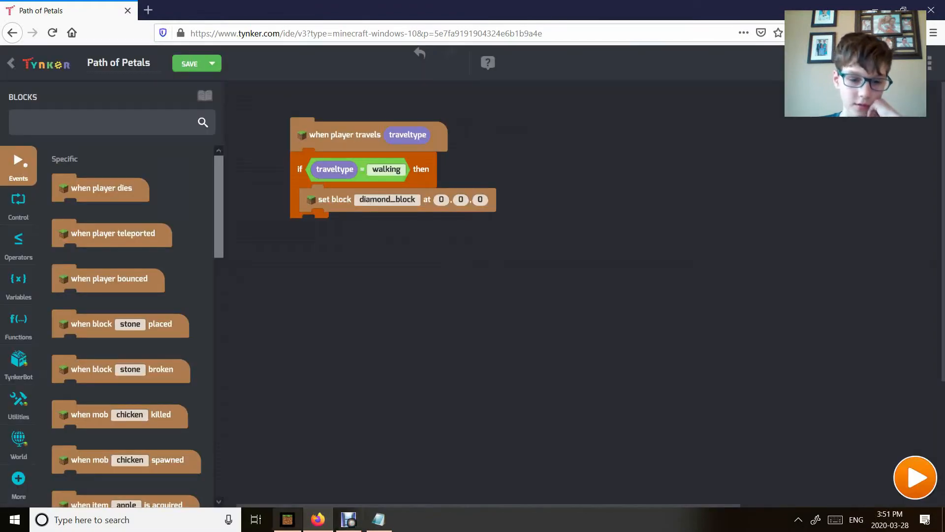
# Search the creative inventory for 'iron' and put an iron pickaxe into the hotbar.
pyautogui.click(287, 520)
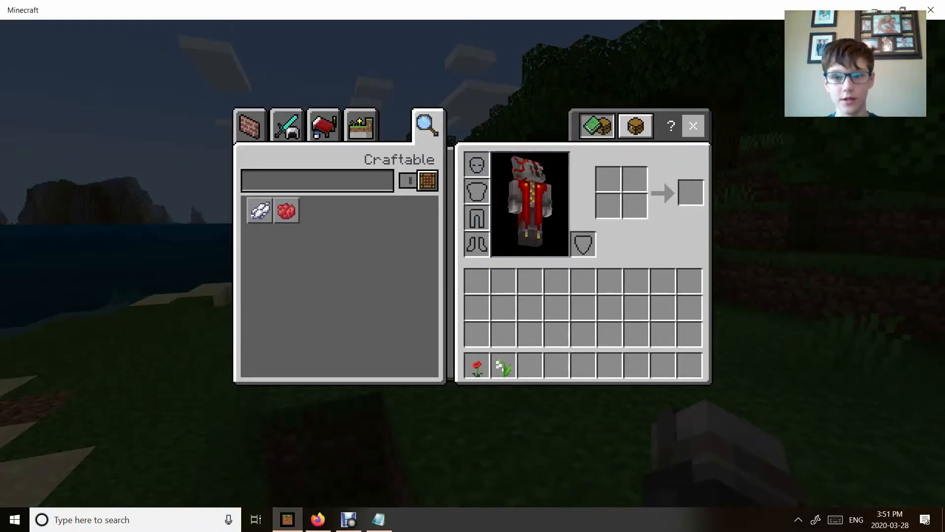
pyautogui.press('Escape')
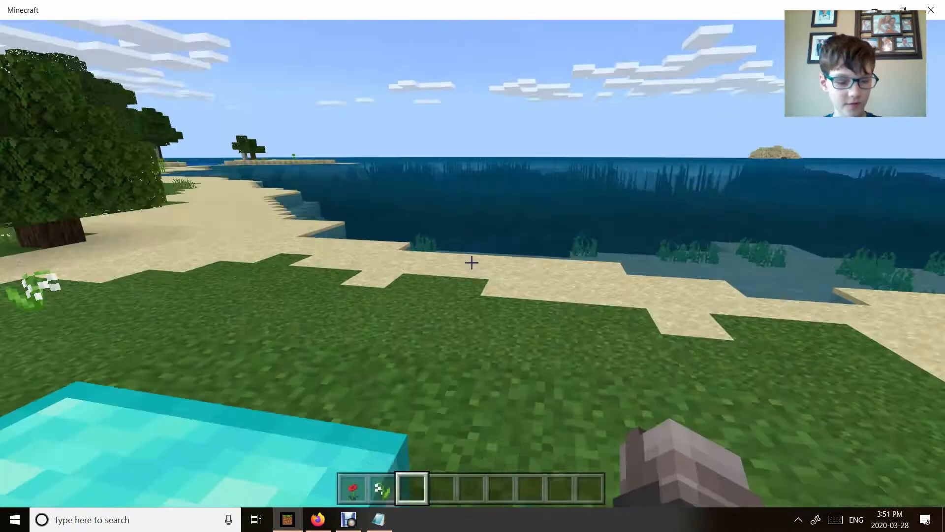
pyautogui.press('e')
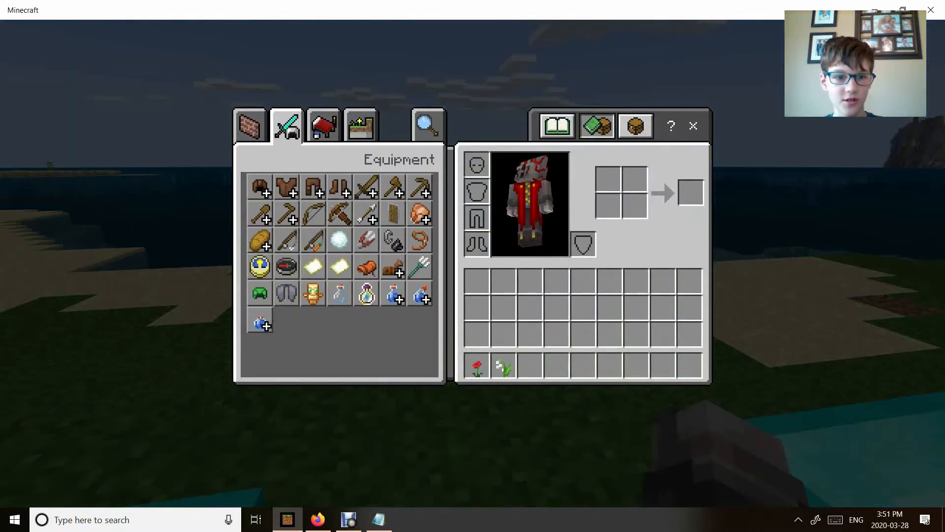
pyautogui.click(427, 125)
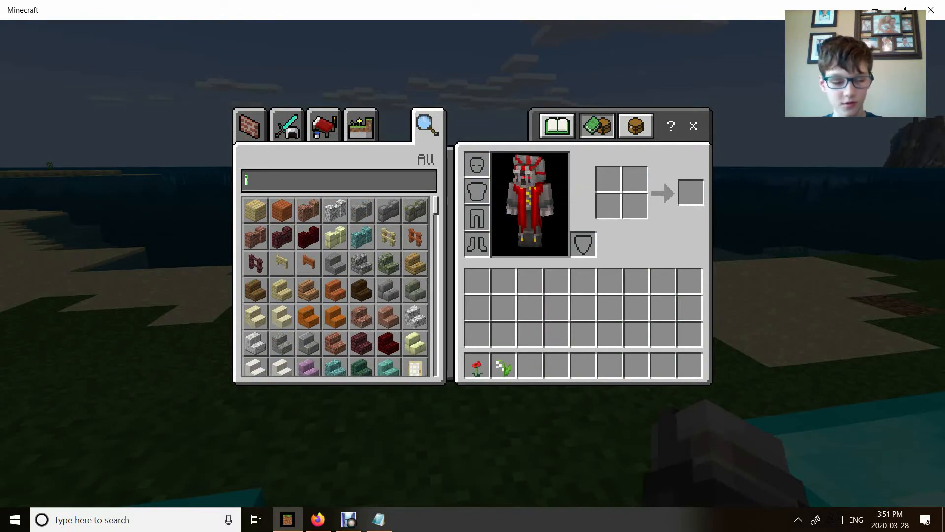
pyautogui.write('ro')
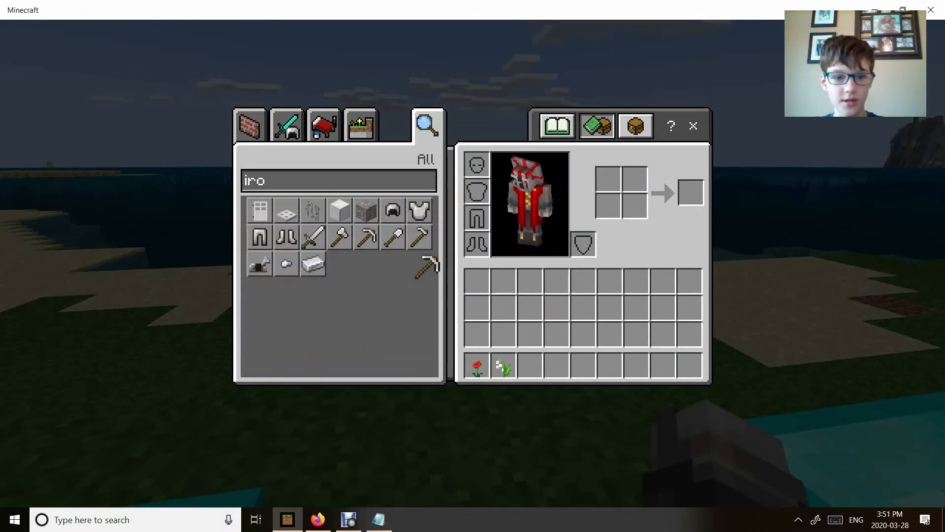
pyautogui.press('Escape')
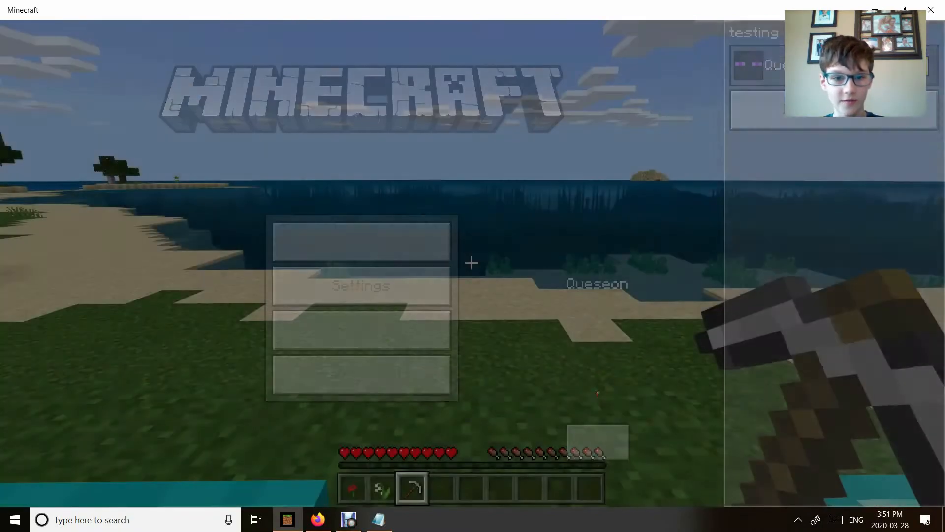
# Mine the diamond blocks with the iron pickaxe and craft them into a stack of 45 diamonds.
pyautogui.press('Escape')
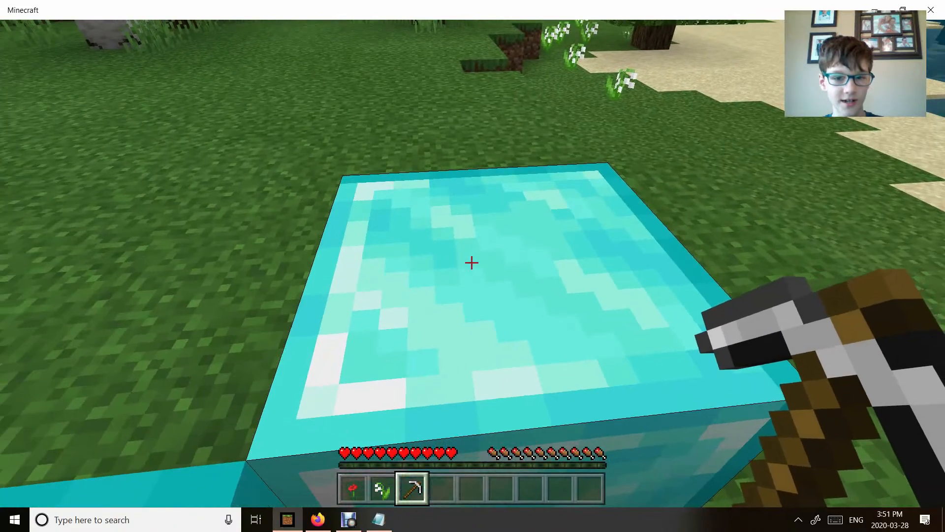
pyautogui.click(472, 263)
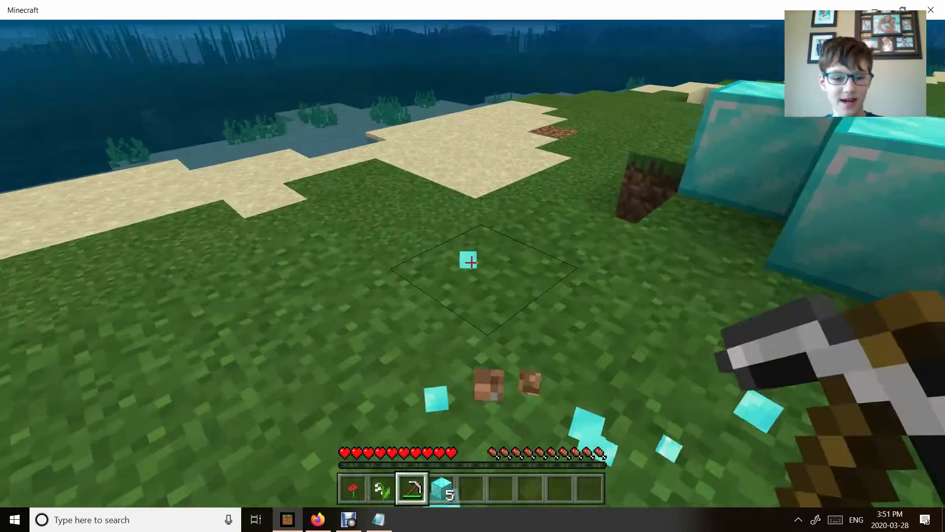
pyautogui.press('e')
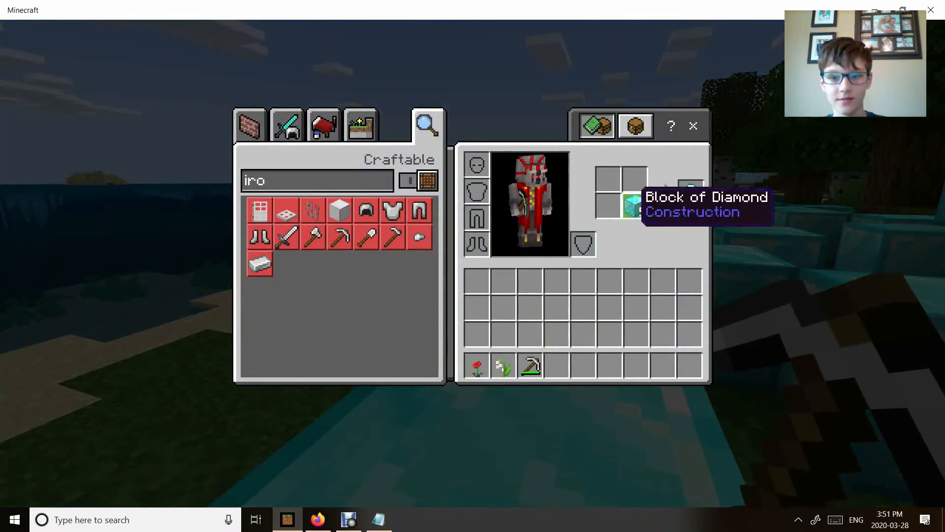
pyautogui.click(628, 206)
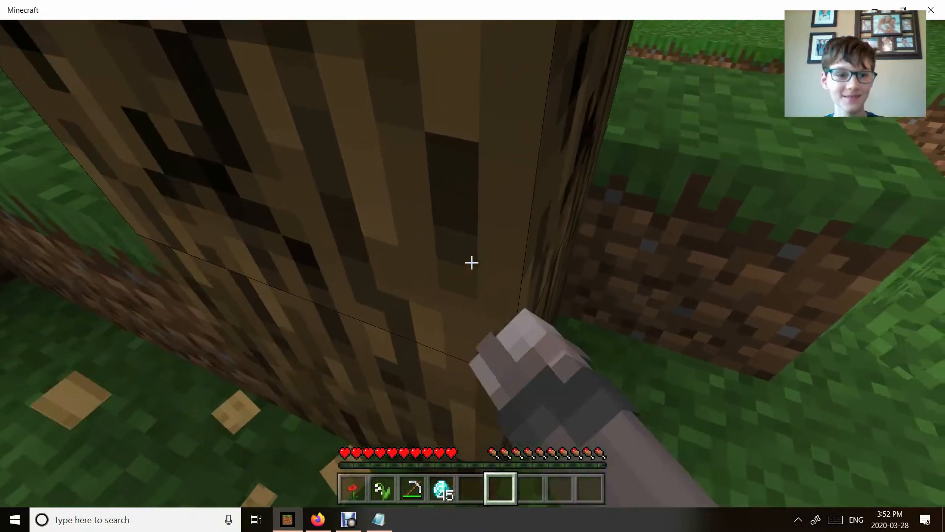
# Chop a tree for logs and craft planks, sticks and a diamond pickaxe, axe and shovel.
pyautogui.click(471, 264)
pyautogui.write('iro')
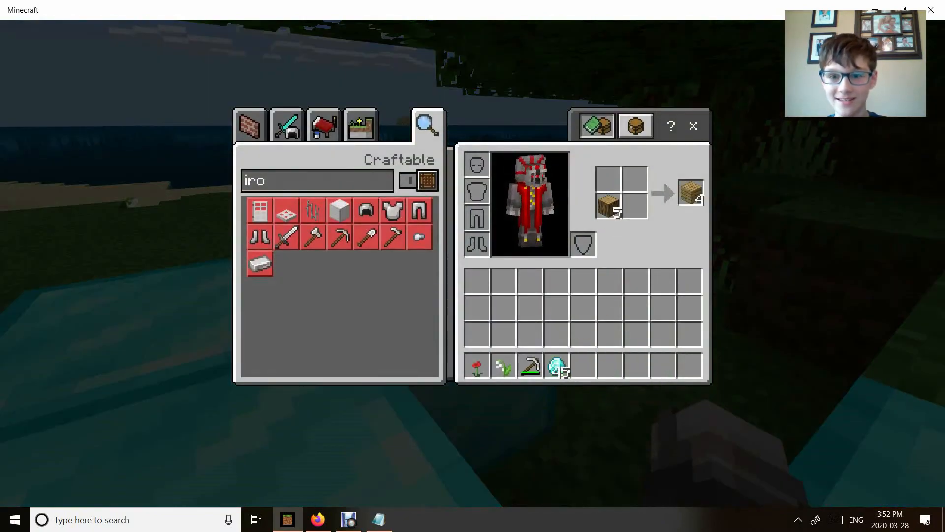
pyautogui.click(690, 193)
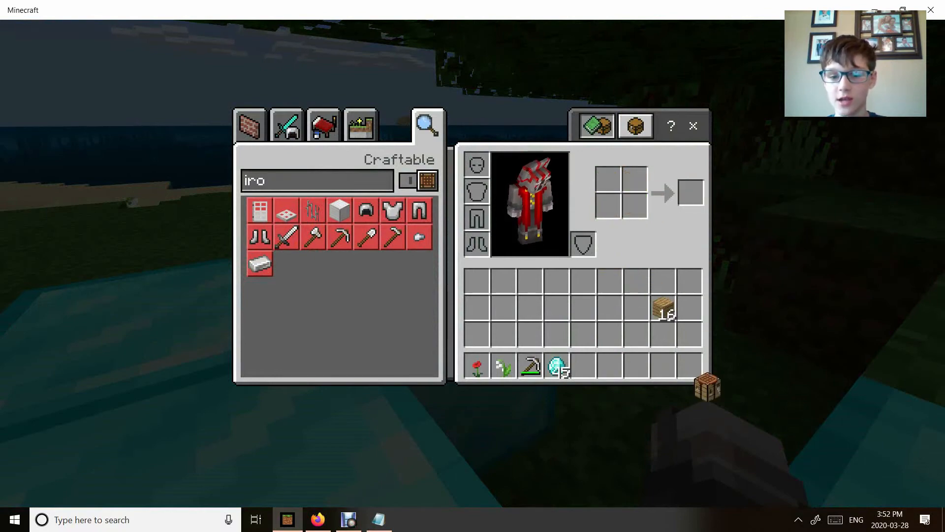
pyautogui.press('Escape')
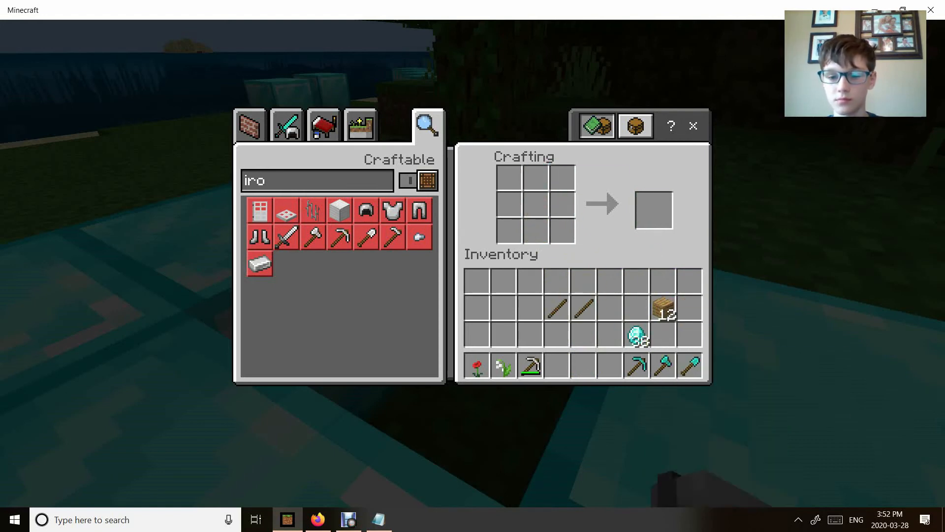
pyautogui.press('Escape')
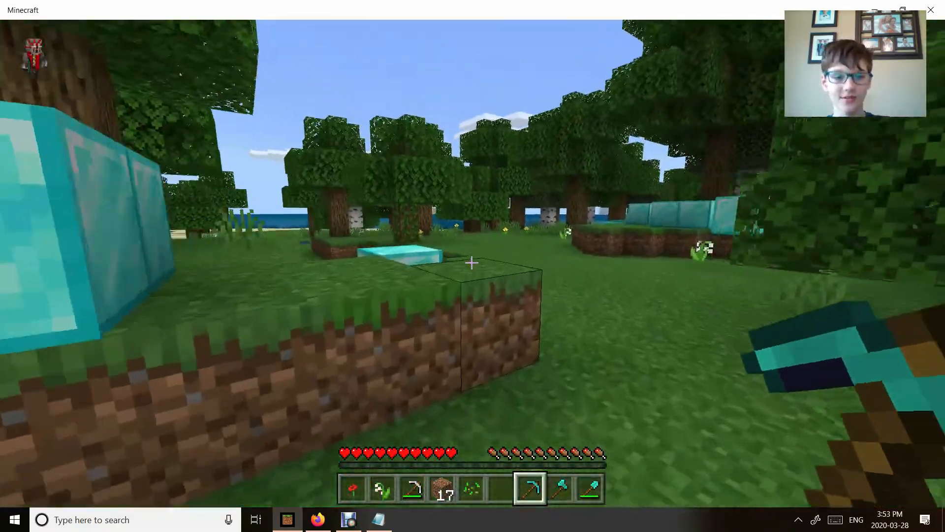
pyautogui.moveTo(471, 263)
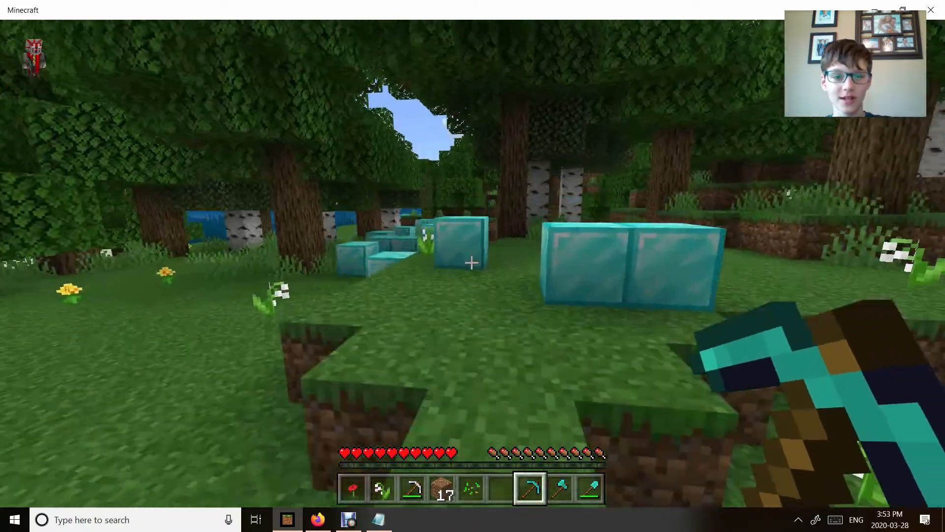